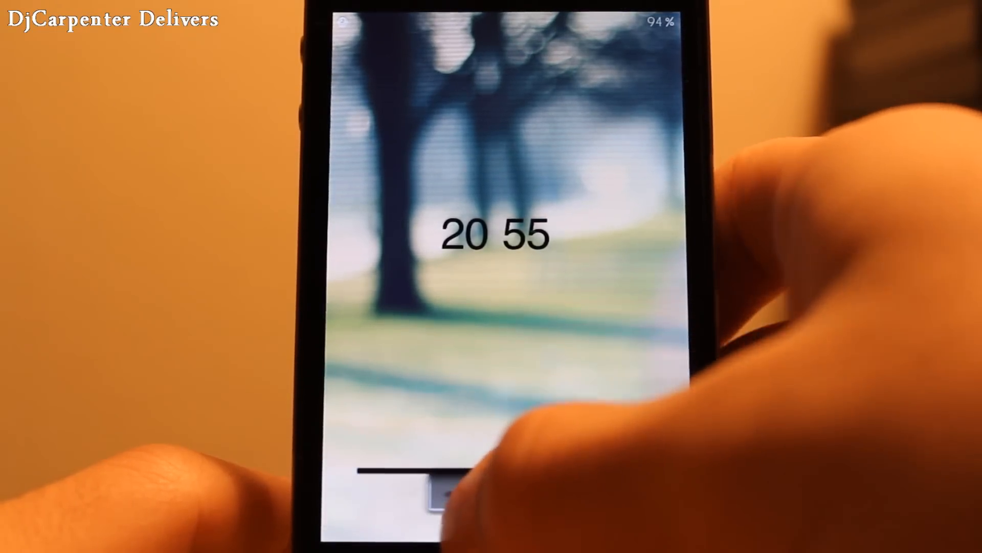
- Drag the unlock slider fully to the right to reveal the UNLOCK button and camera icon
{"action": "left_click_drag", "start_coordinate": [438, 495], "coordinate": [577, 494]}
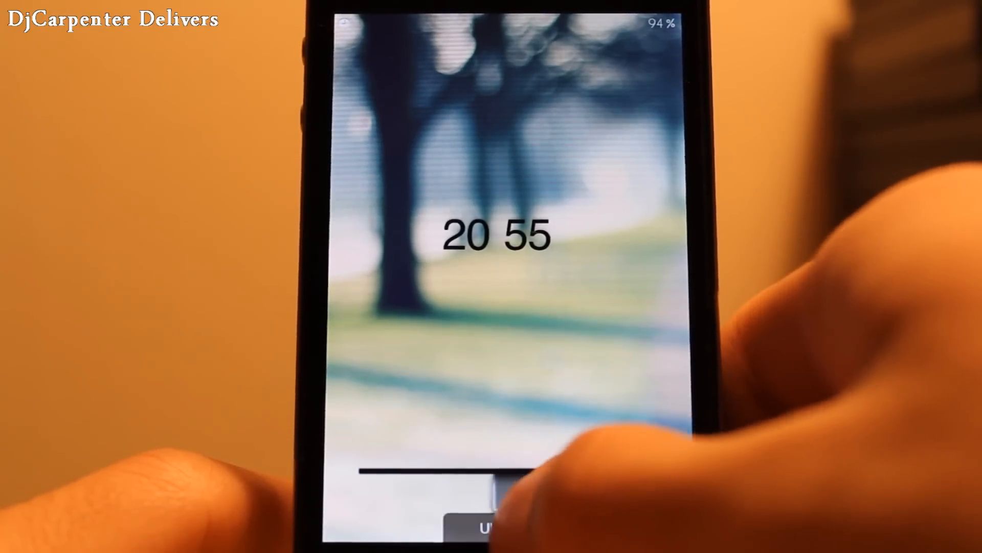
{"action": "left_click_drag", "start_coordinate": [494, 485], "coordinate": [580, 492]}
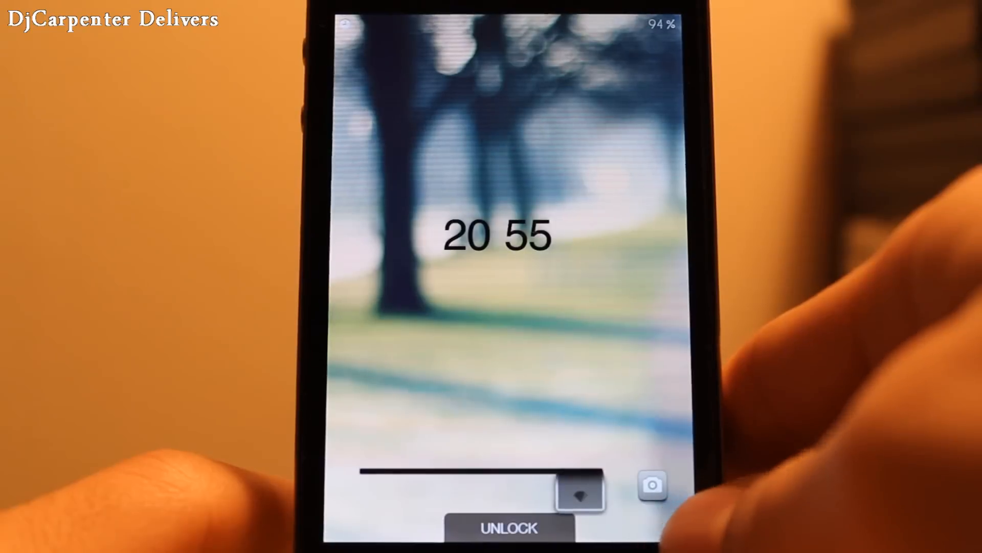